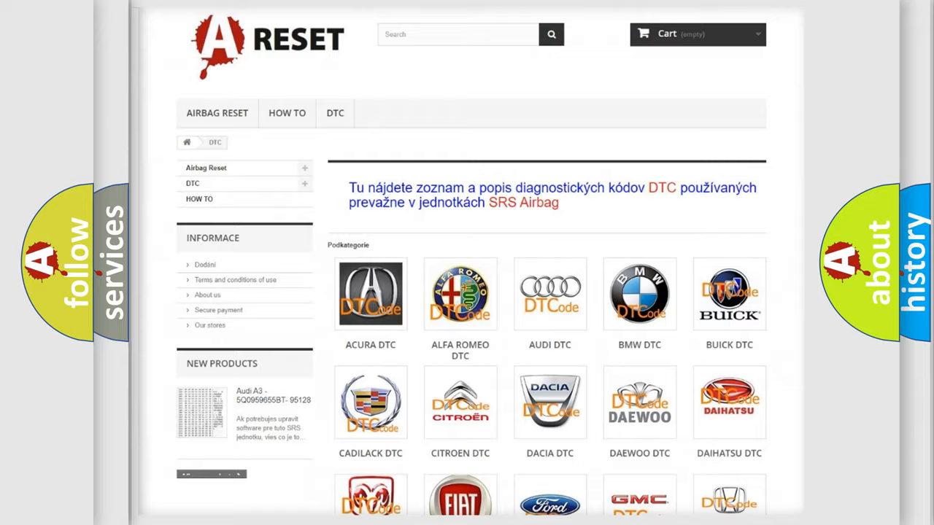
Scroll through the Jeep trouble code list until code C1562:92 is in view
{"action": "scroll", "scroll_direction": "down", "scroll_amount": 3}
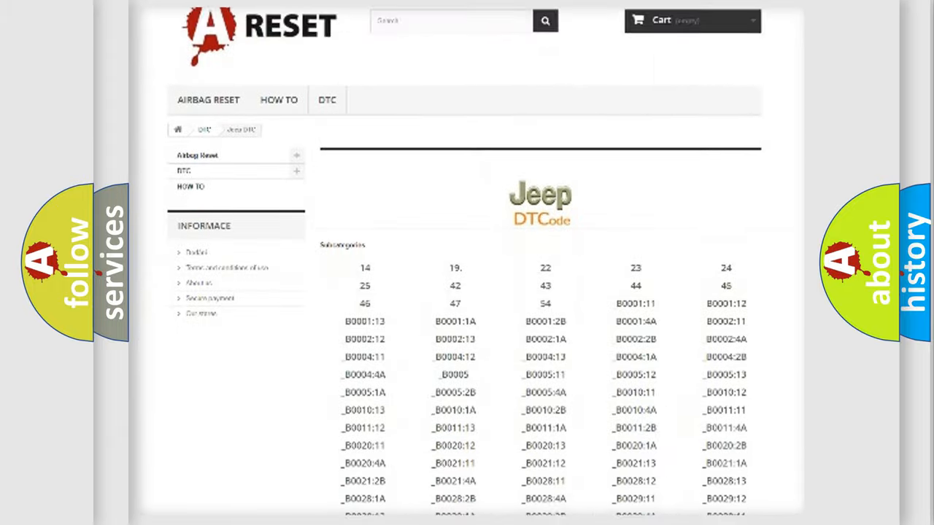
{"action": "scroll", "scroll_direction": "down", "scroll_amount": 3}
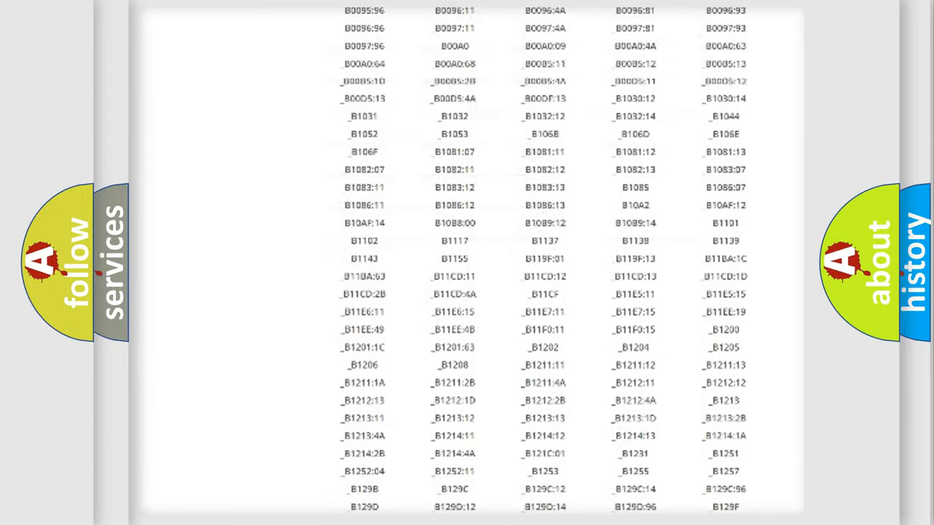
{"action": "scroll", "scroll_direction": "up", "scroll_amount": 3}
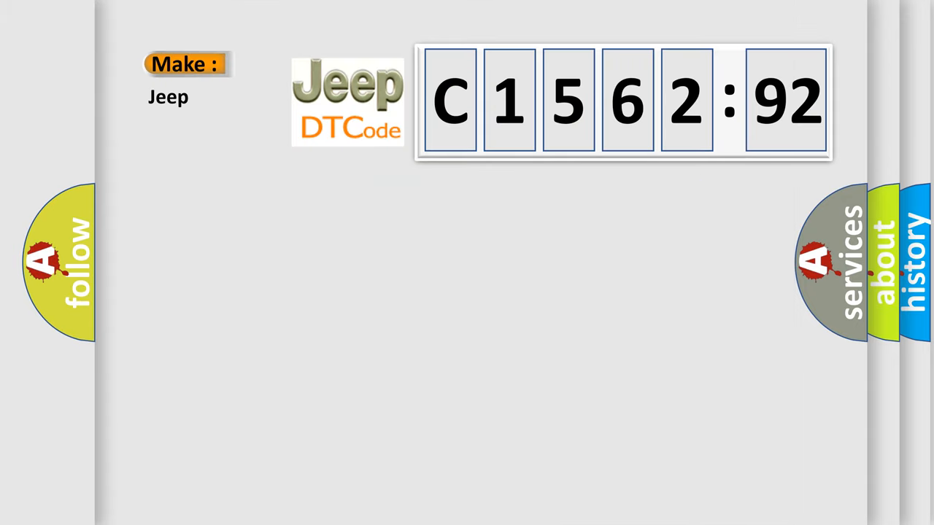
Advance the slide animations to reveal C156292's code, definition, description and internal-malfunction cause
{"action": "left_click", "coordinate": [622, 102]}
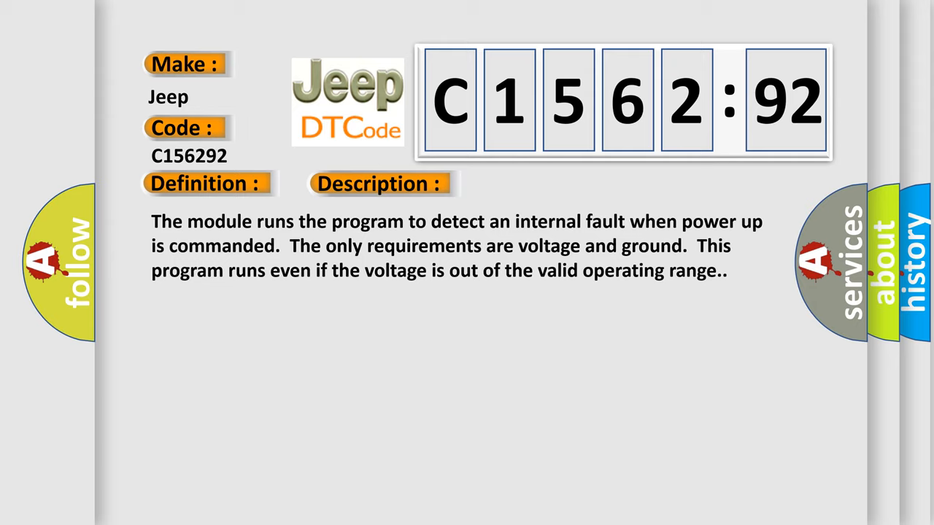
{"action": "left_click", "coordinate": [535, 183]}
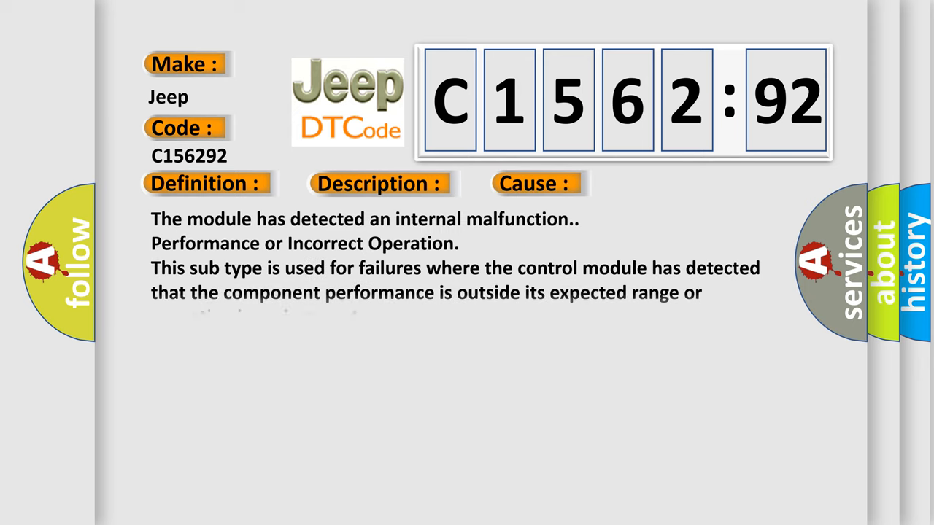